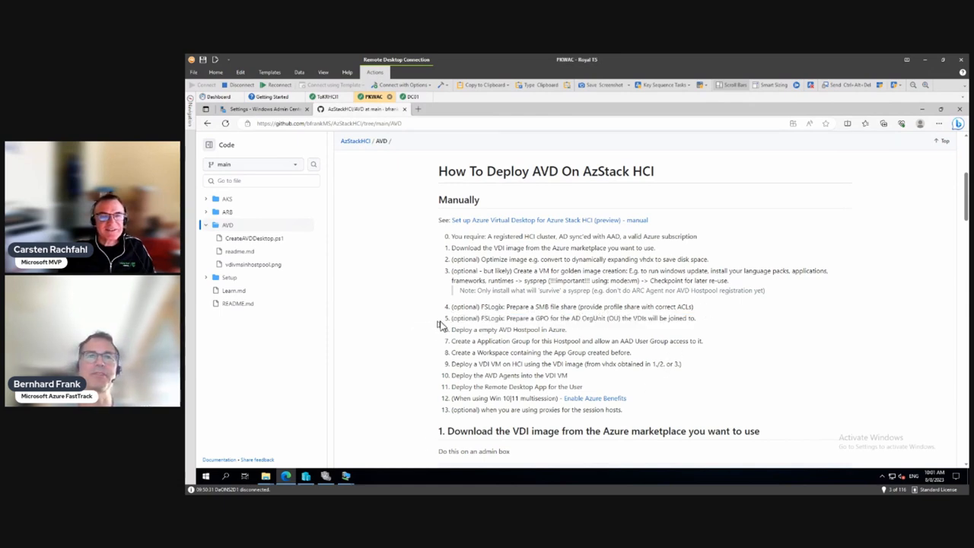
pyautogui.moveTo(697, 325)
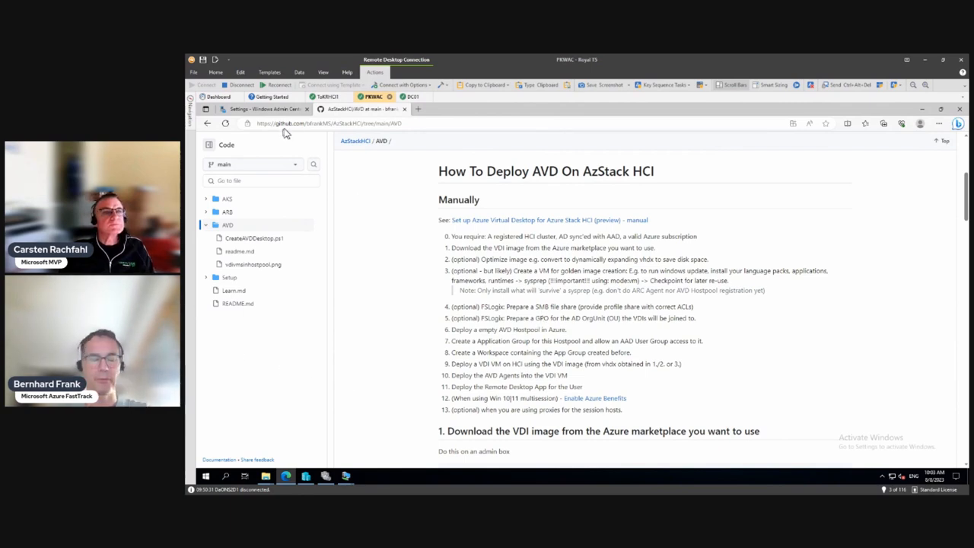
pyautogui.moveTo(390, 204)
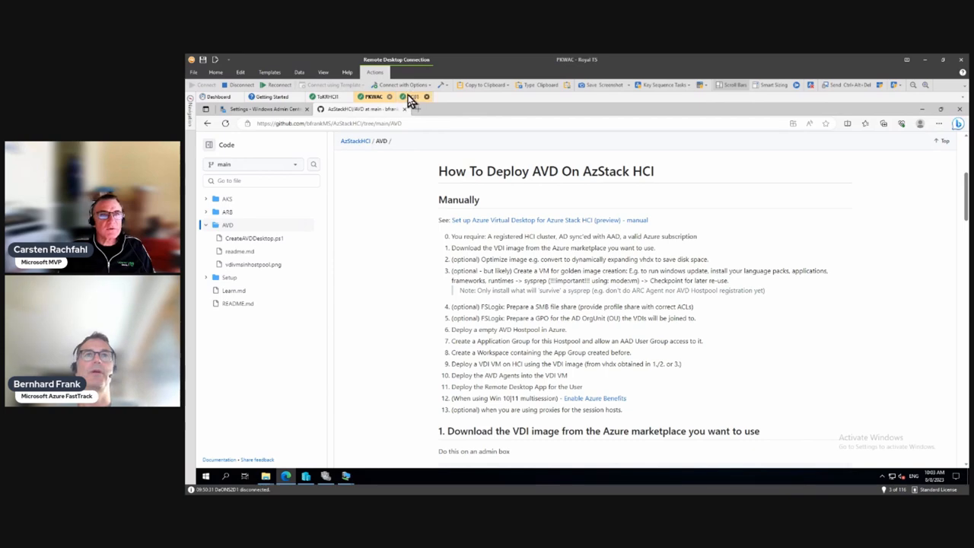
# Run the FSLogix download section on DC01, downloading and extracting the archive into C:\temp
pyautogui.click(413, 98)
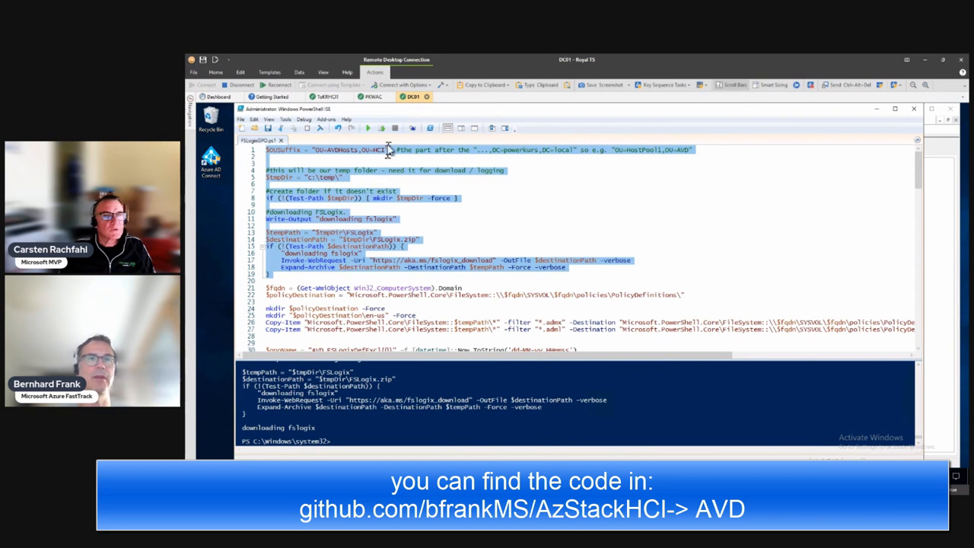
pyautogui.click(368, 128)
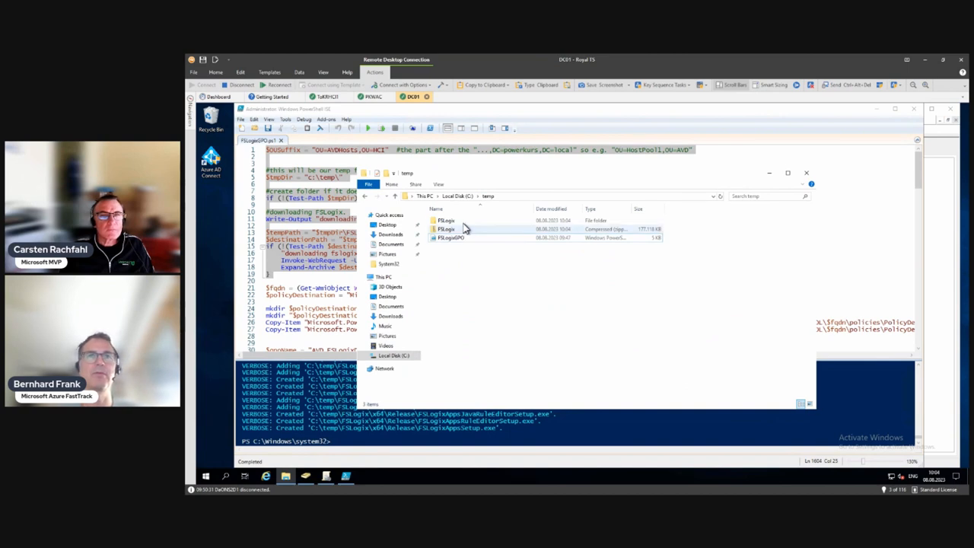
# Review the extracted fslogix folder with x64, Win32 and admx/adml templates, then close Explorer
pyautogui.doubleClick(446, 220)
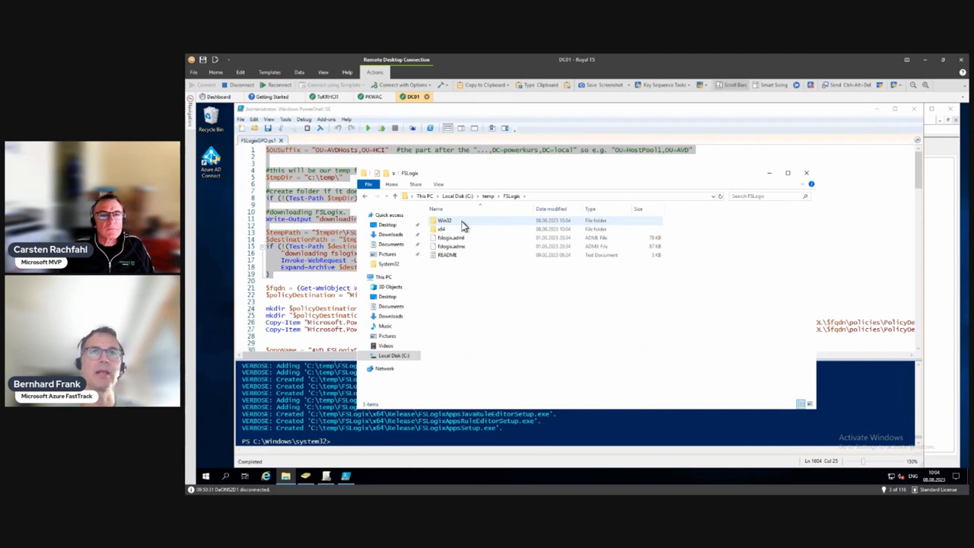
pyautogui.moveTo(469, 247)
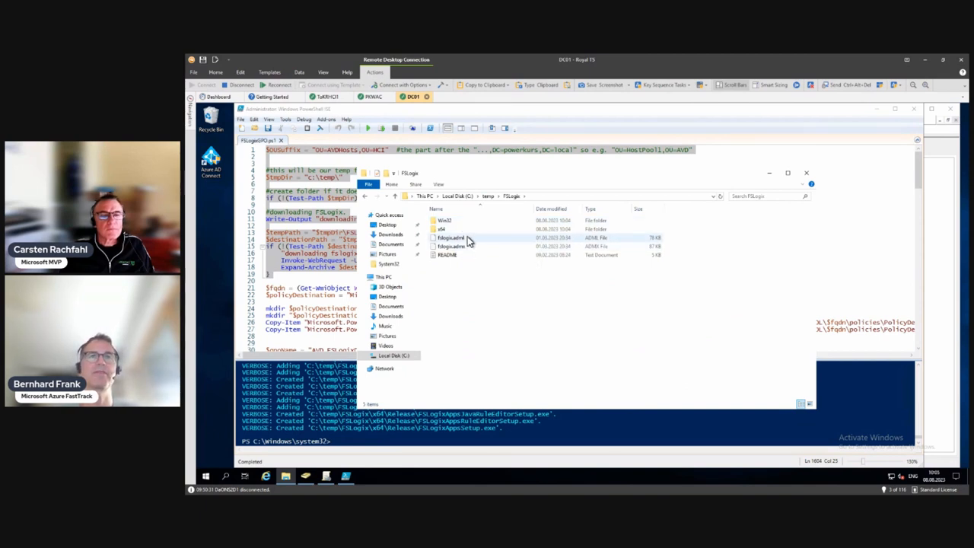
pyautogui.moveTo(451, 237)
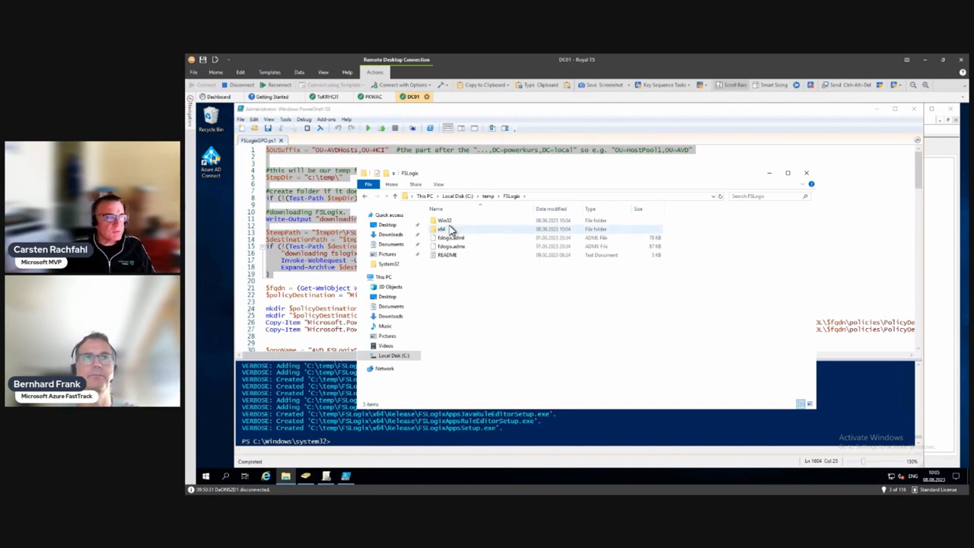
pyautogui.moveTo(445, 229)
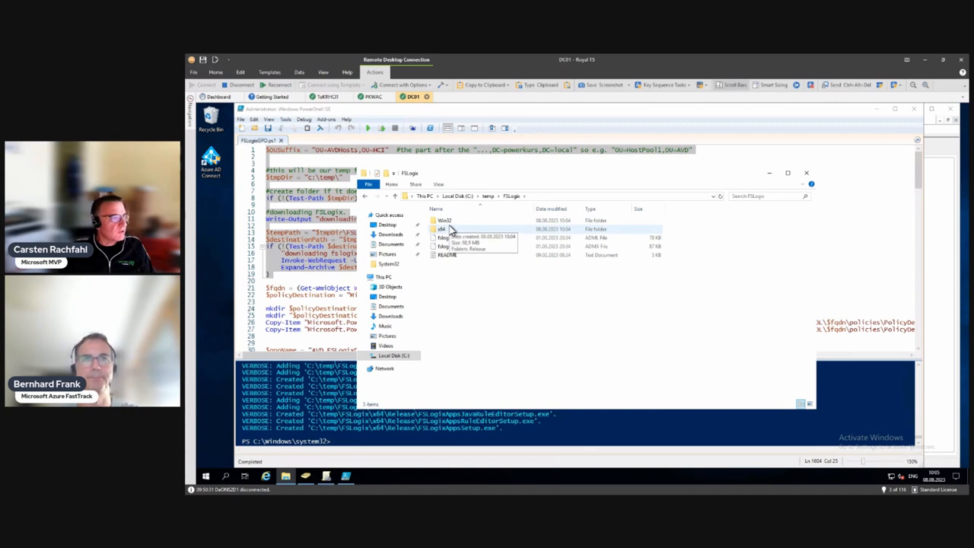
pyautogui.moveTo(554, 326)
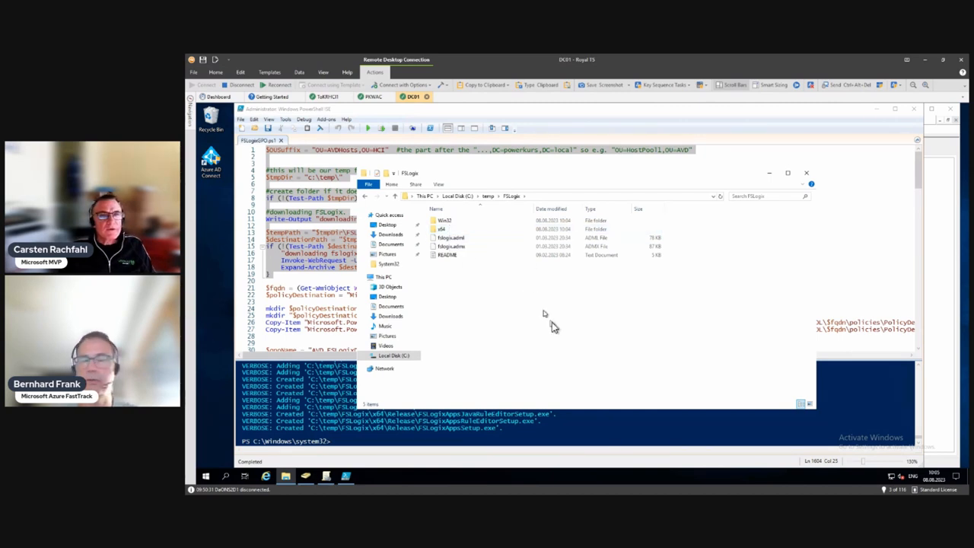
pyautogui.moveTo(673, 216)
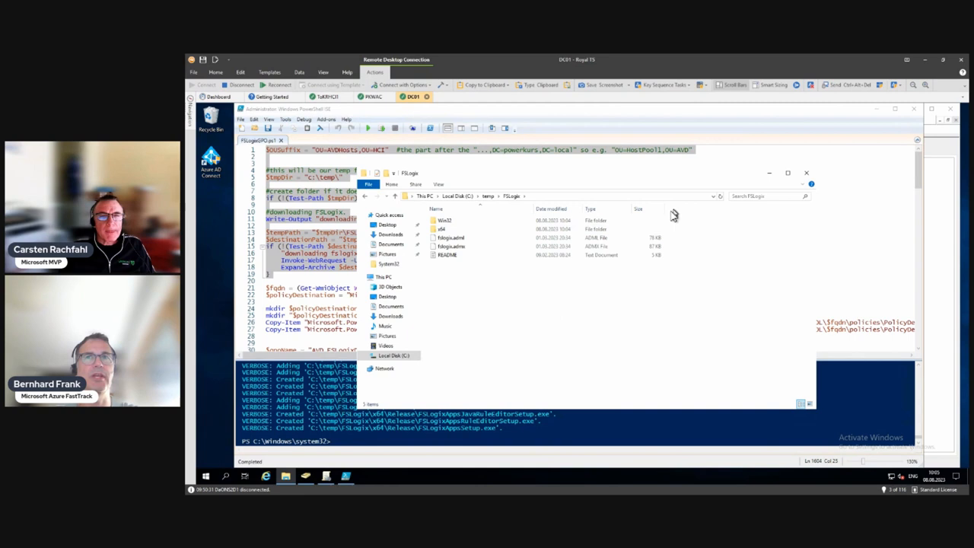
pyautogui.moveTo(715, 190)
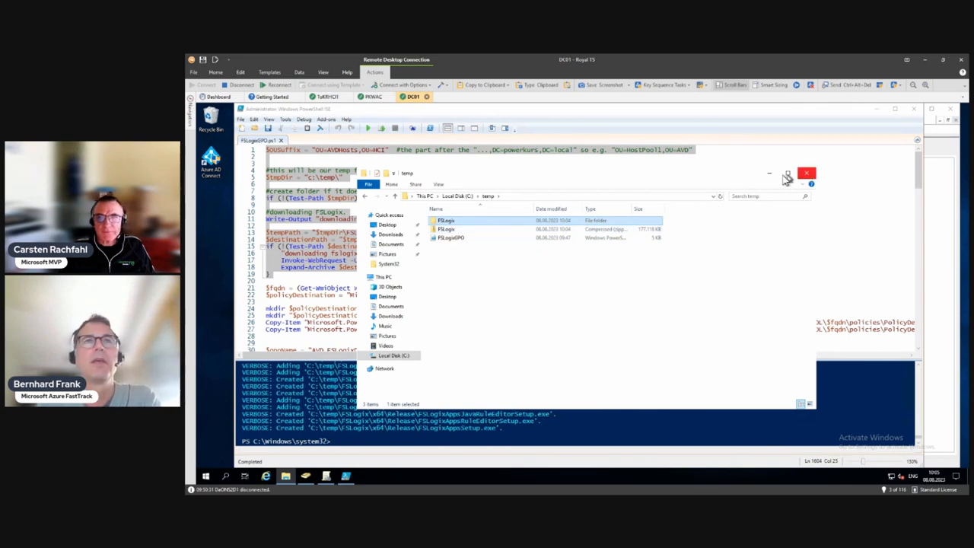
pyautogui.click(807, 174)
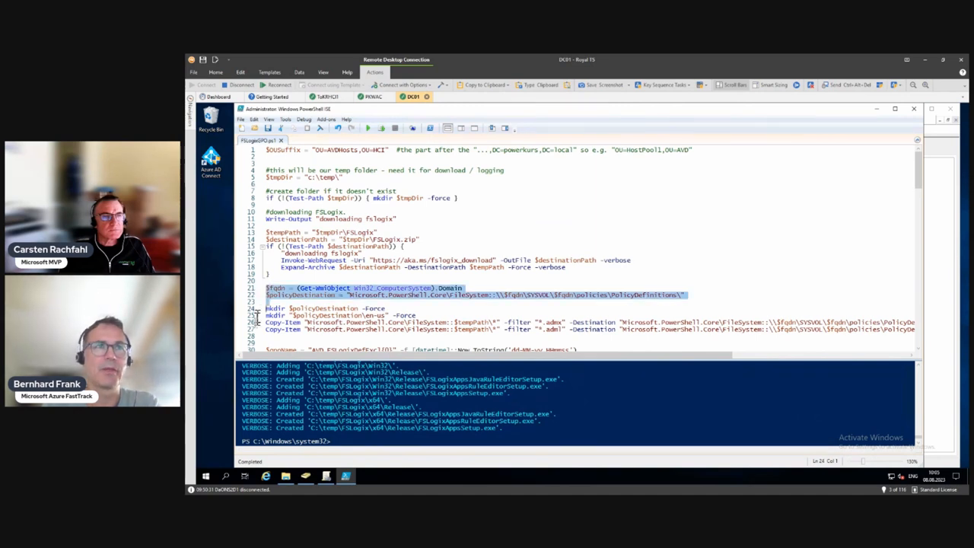
# Run the Get-ADDomain, mkdir and Copy-Item lines, copying the FSLogix templates into PolicyDefinitions
pyautogui.scroll(-3)
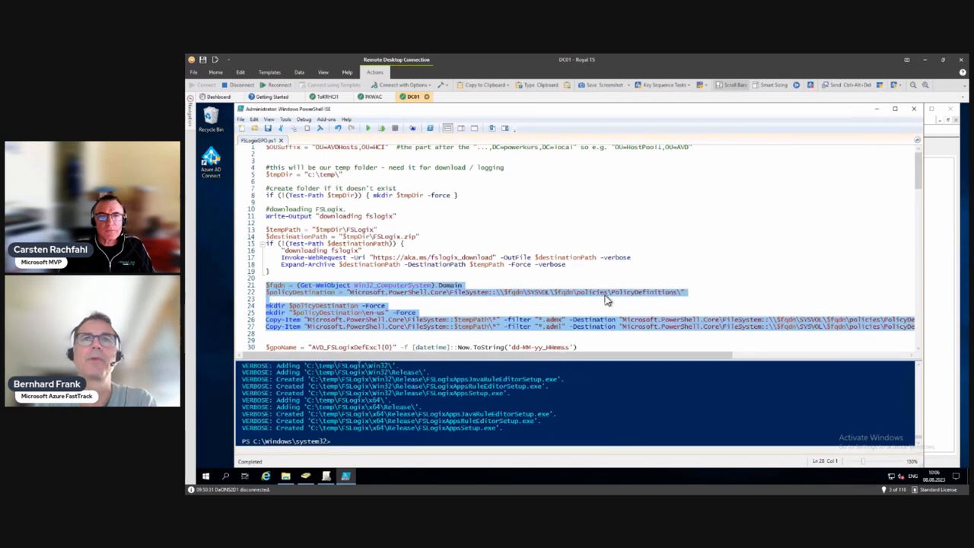
pyautogui.moveTo(640, 302)
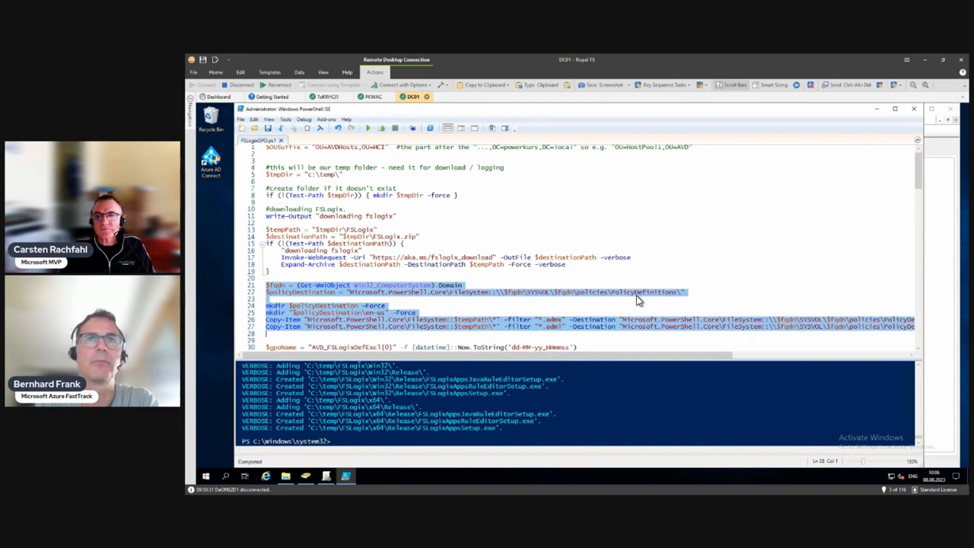
pyautogui.moveTo(392, 305)
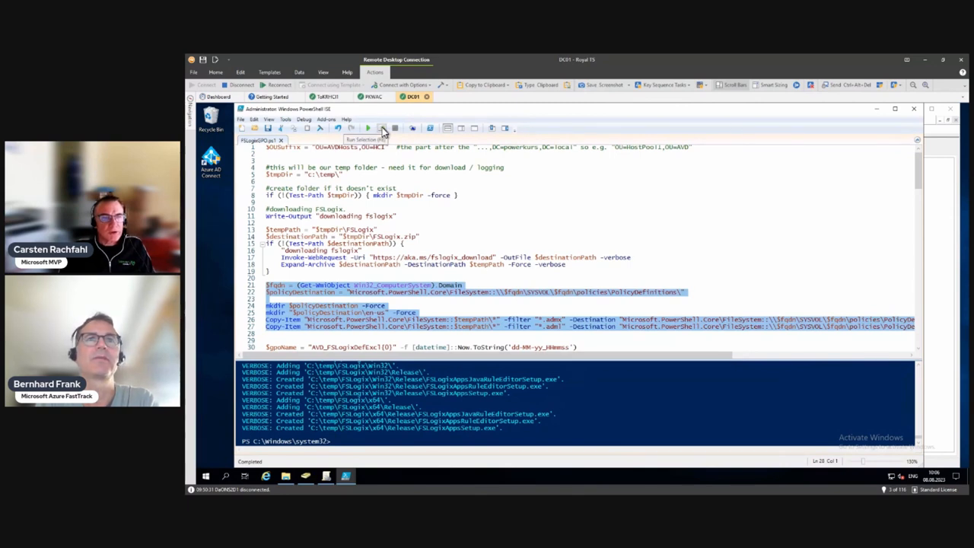
pyautogui.click(382, 128)
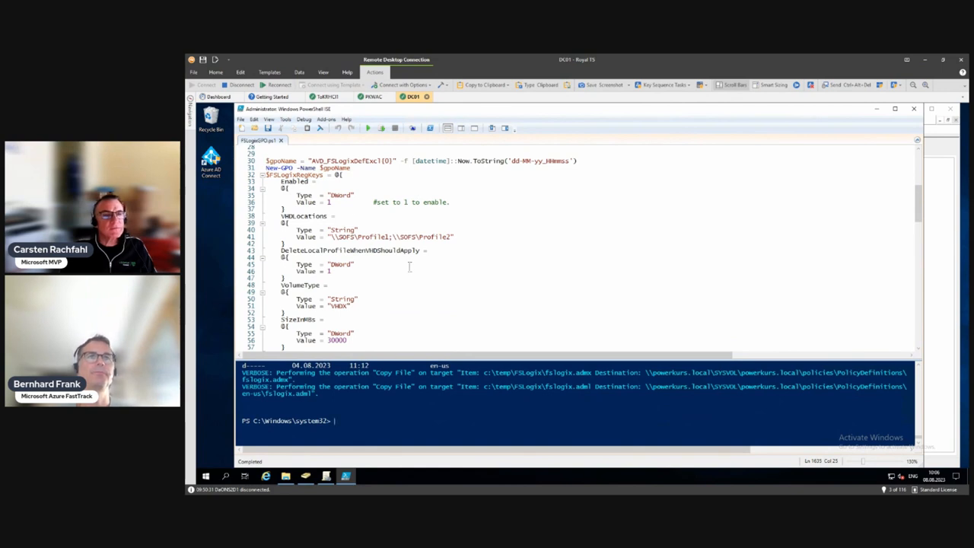
pyautogui.moveTo(438, 236)
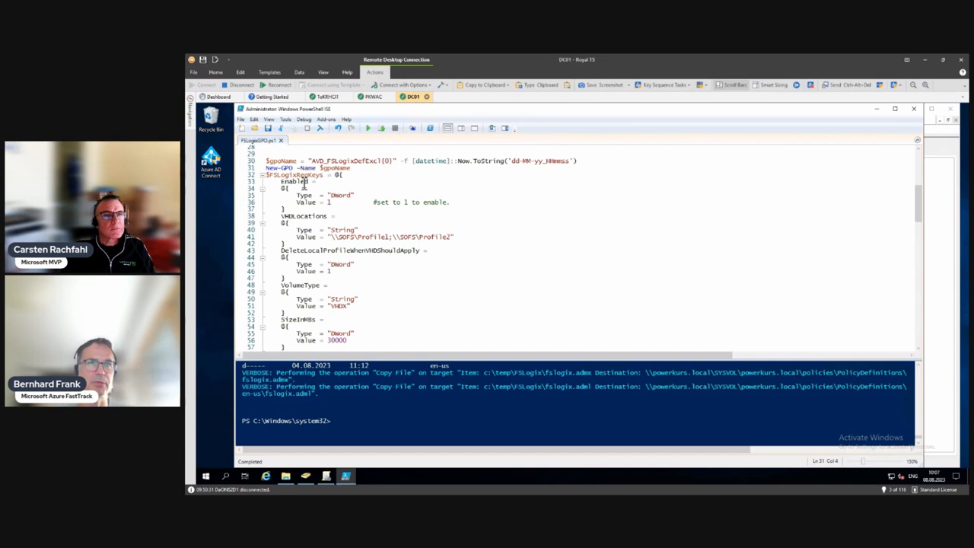
pyautogui.moveTo(306, 186)
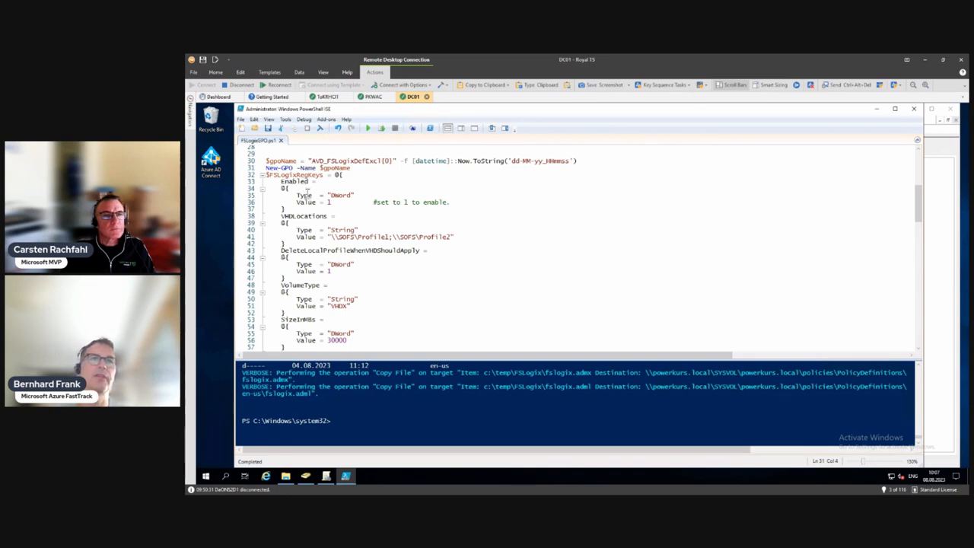
pyautogui.doubleClick(329, 201)
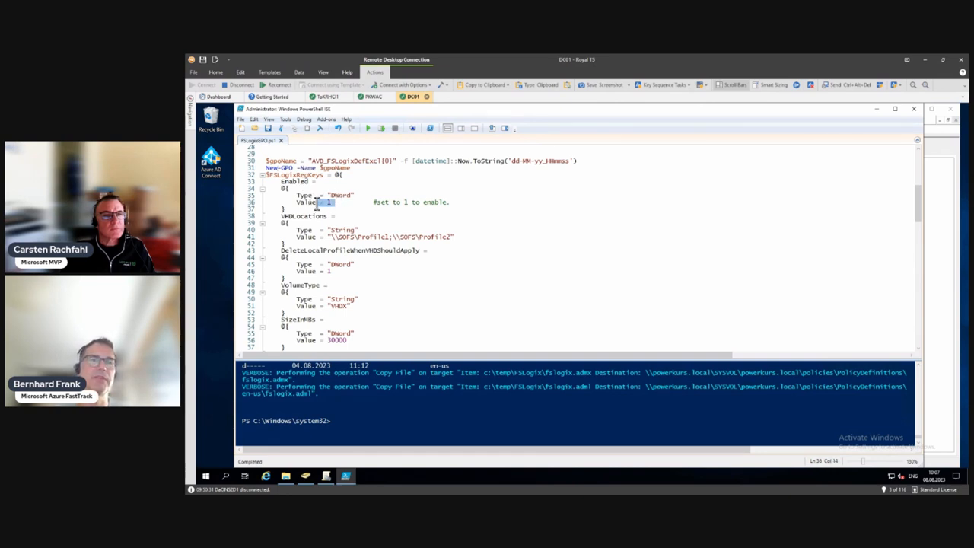
pyautogui.moveTo(393, 256)
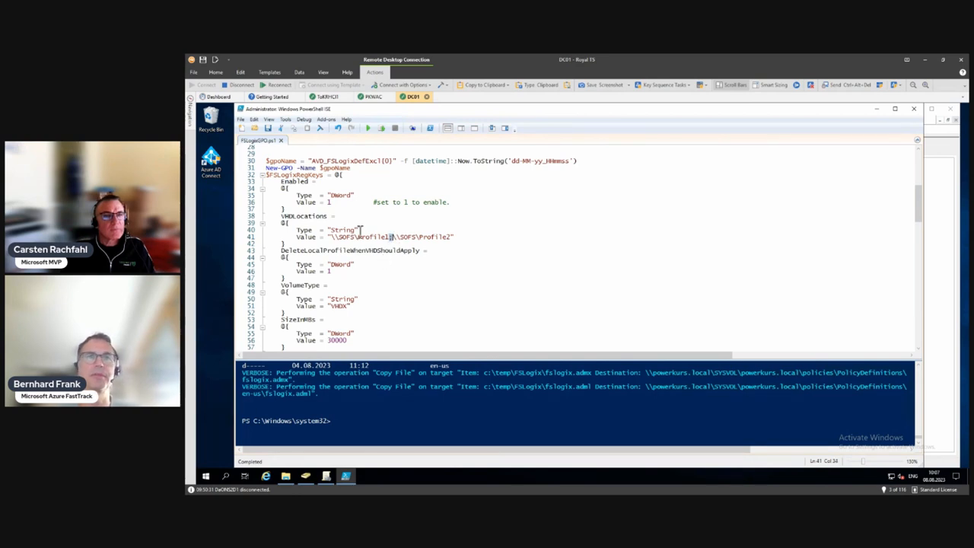
pyautogui.moveTo(481, 235)
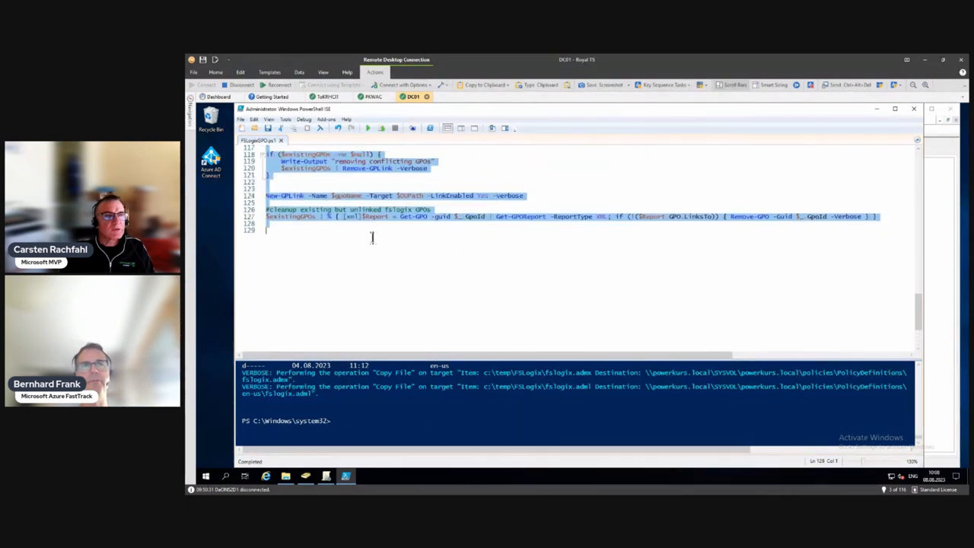
# Run the New-GPLink and cleanup lines, linking the AVD FSLogix GPO enabled and unenforced to AVDHosts
pyautogui.click(382, 128)
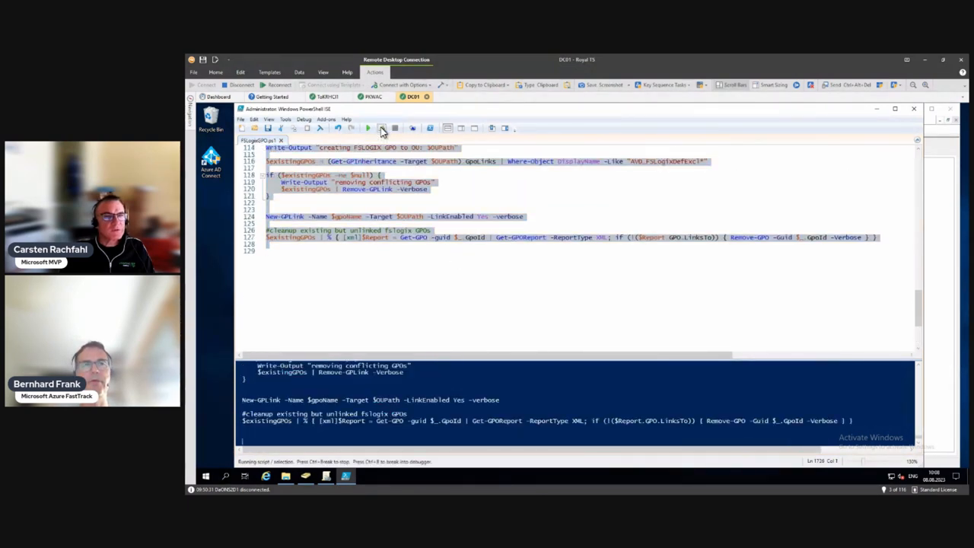
pyautogui.click(369, 128)
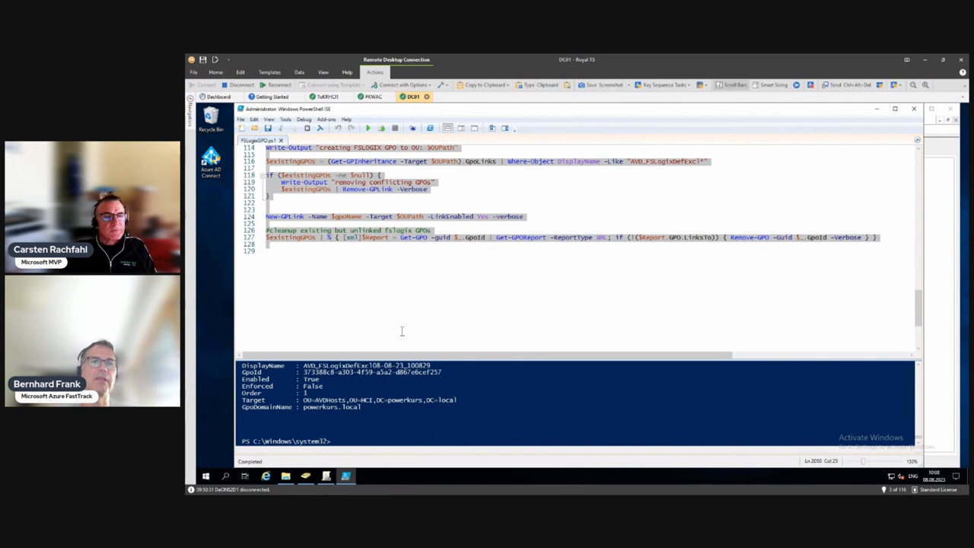
pyautogui.click(325, 476)
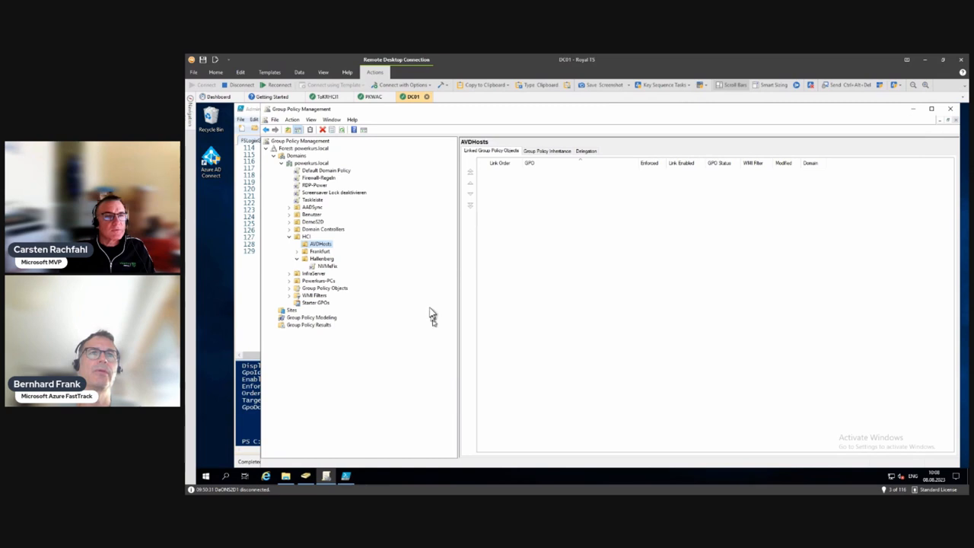
pyautogui.moveTo(353, 249)
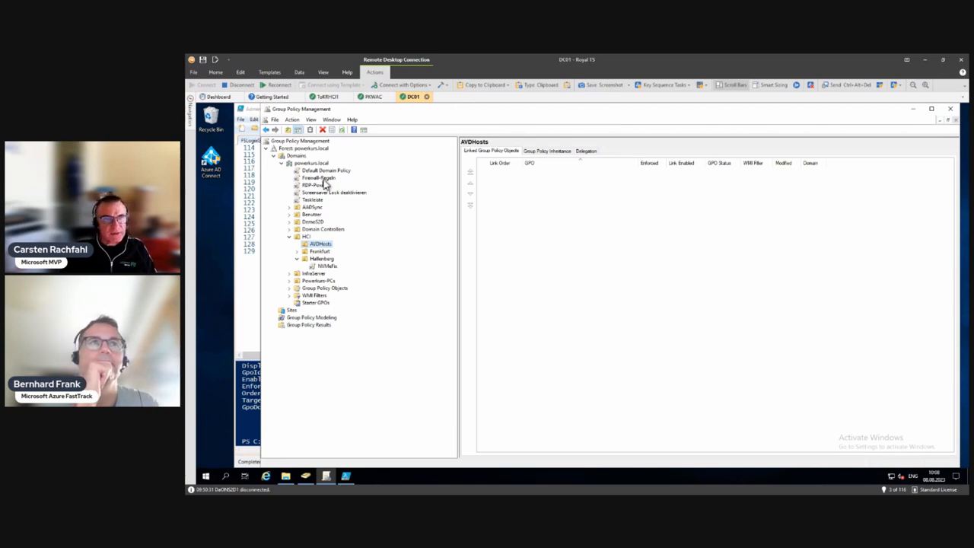
# Refresh the Group Policy Management console to show the powerkurs.local domain status
pyautogui.click(310, 163)
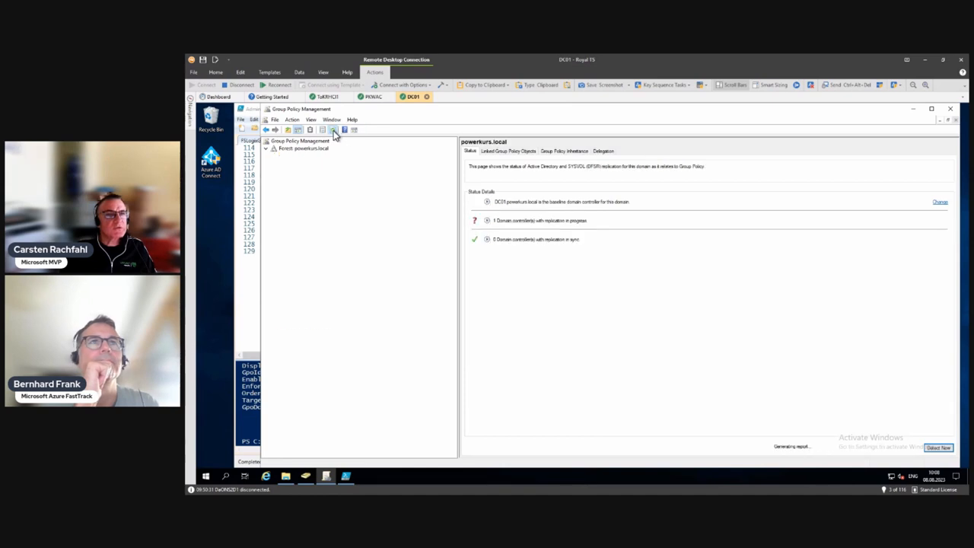
# Expand powerkurs.local Group Policy Objects and view the AVD FSLogix GPO's settings report
pyautogui.click(280, 155)
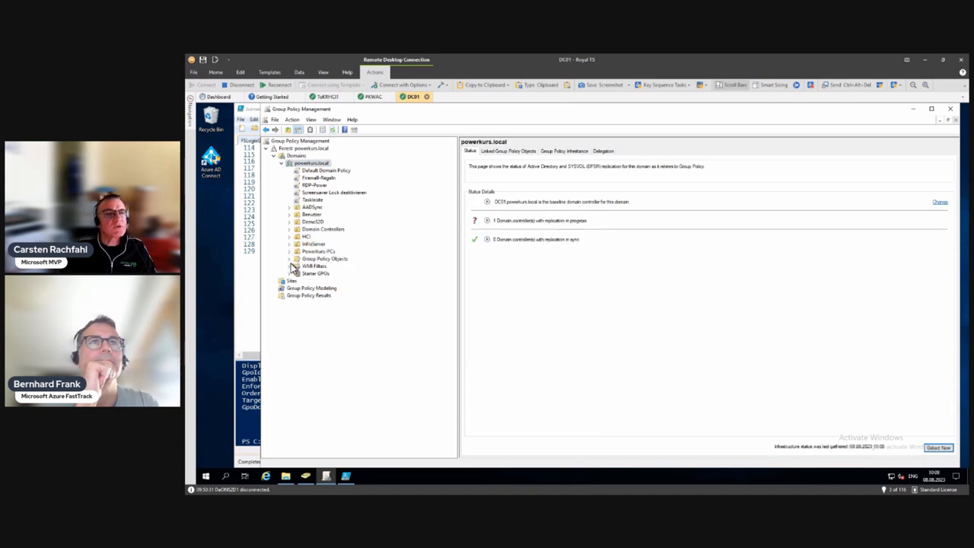
pyautogui.click(289, 259)
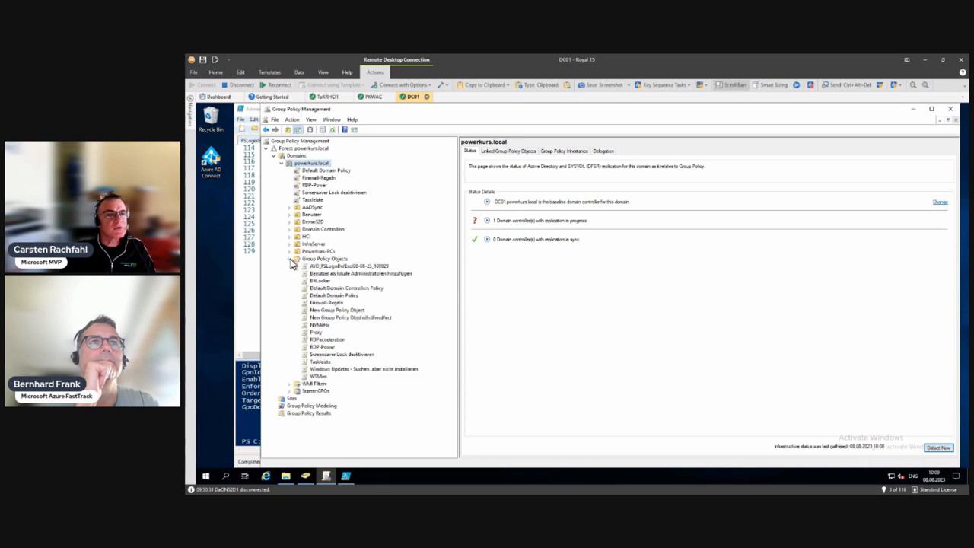
pyautogui.moveTo(338, 275)
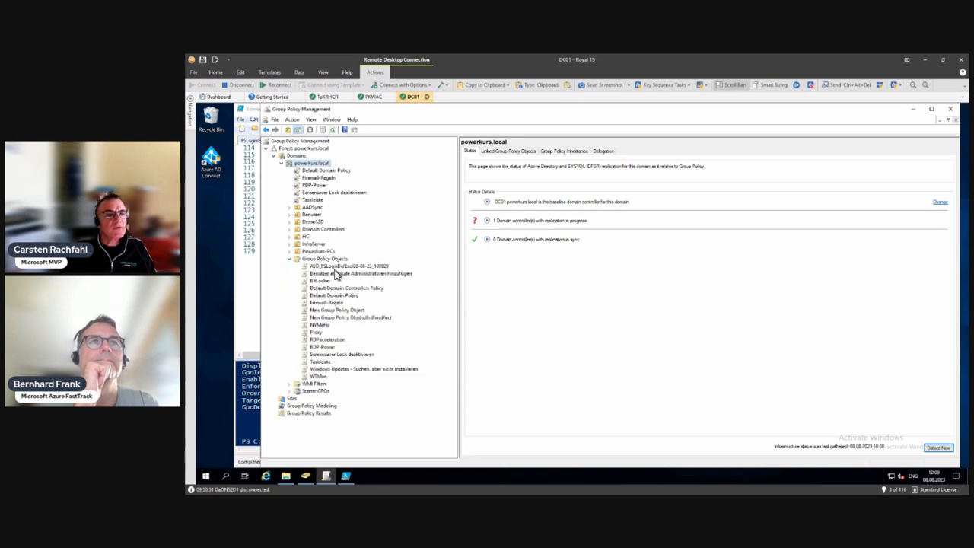
pyautogui.click(347, 265)
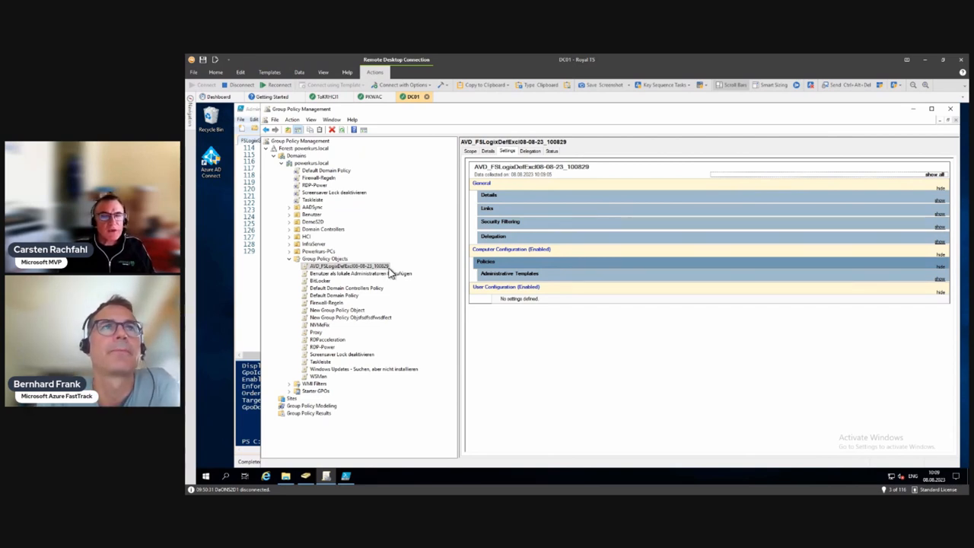
pyautogui.moveTo(298, 240)
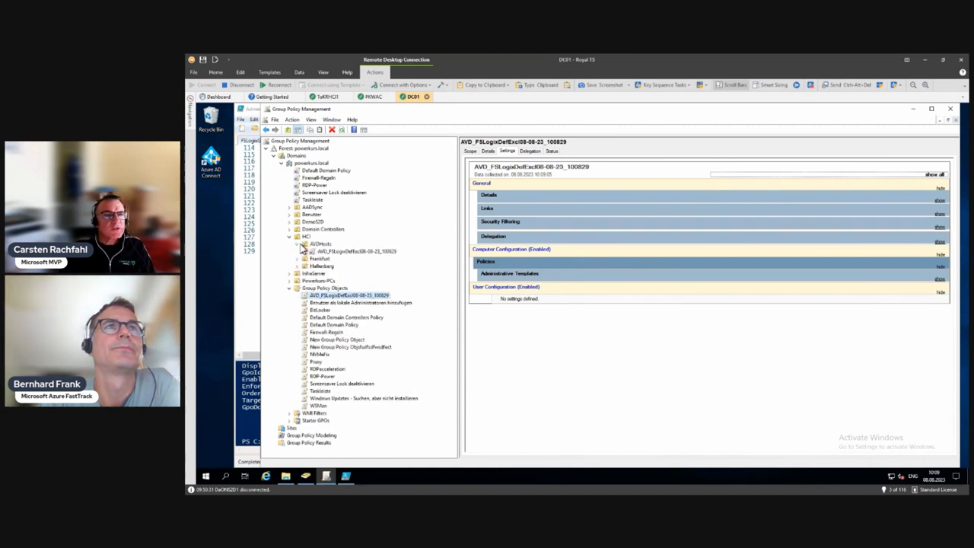
# Select the AVD FSLogix link under the AVDHosts OU and open it in the policy editor
pyautogui.click(319, 244)
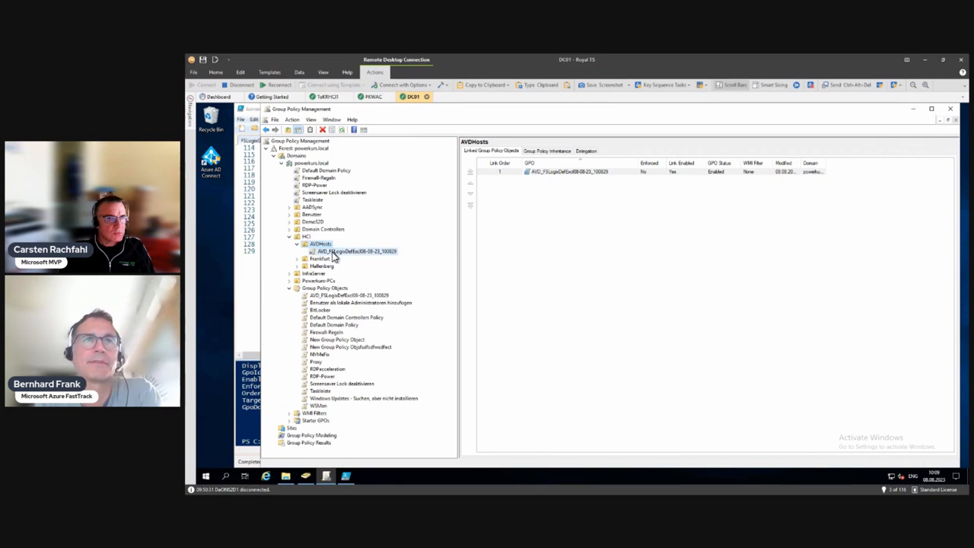
pyautogui.click(356, 252)
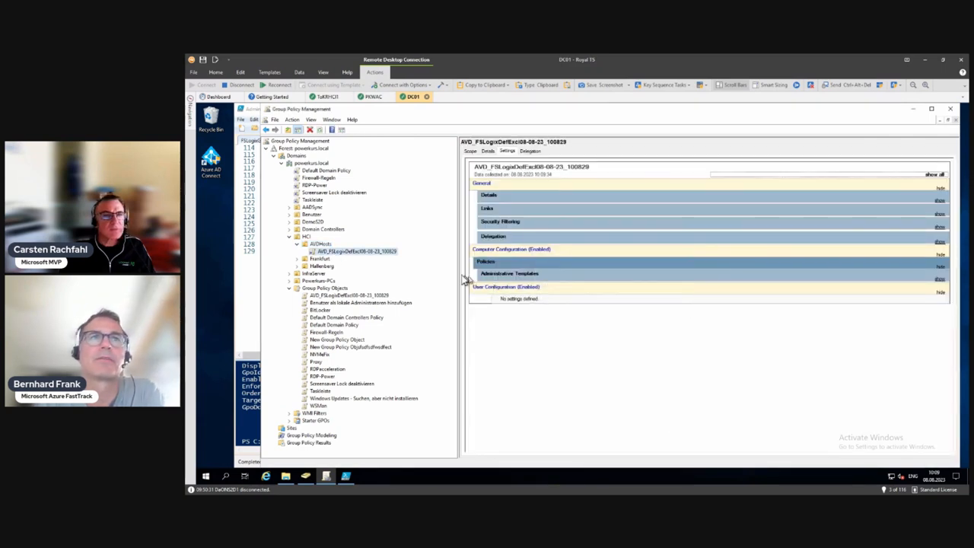
pyautogui.moveTo(435, 274)
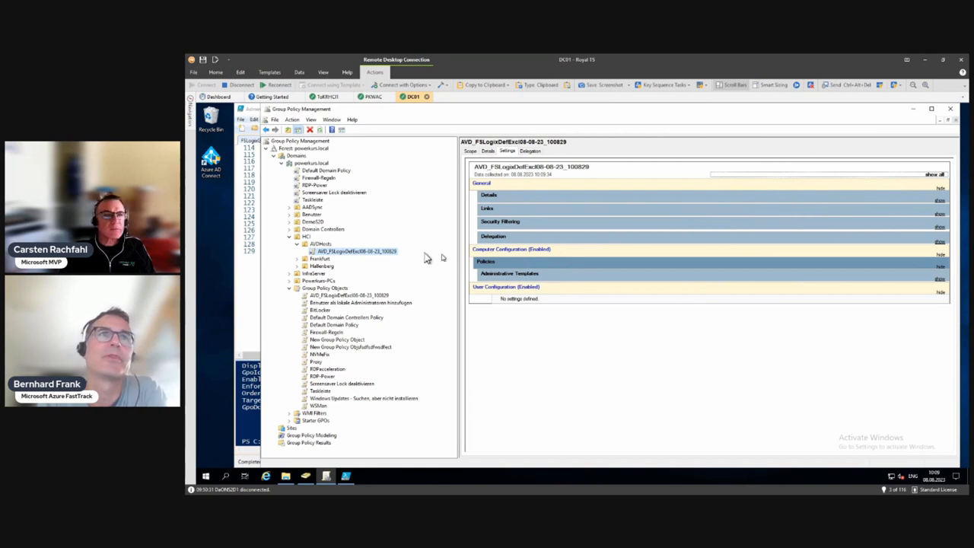
pyautogui.click(357, 252)
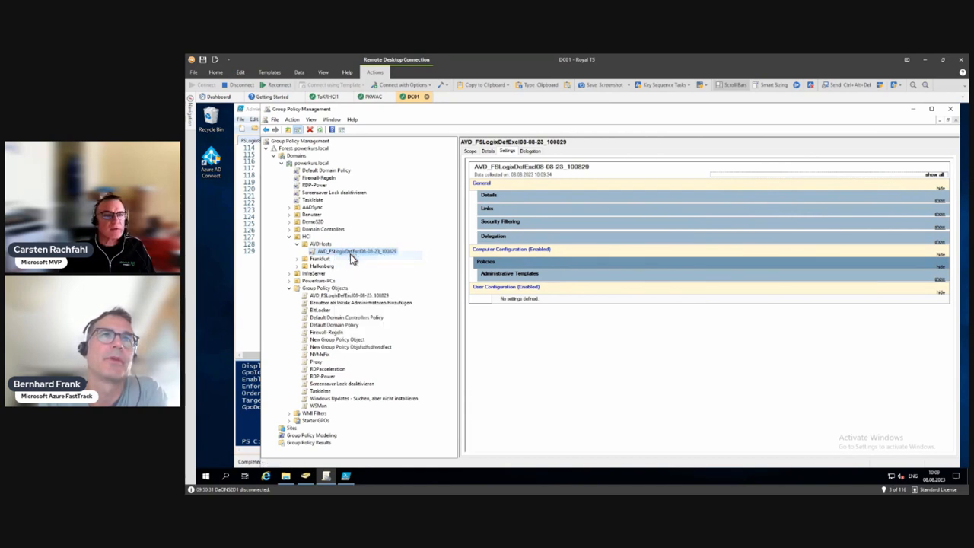
pyautogui.doubleClick(356, 252)
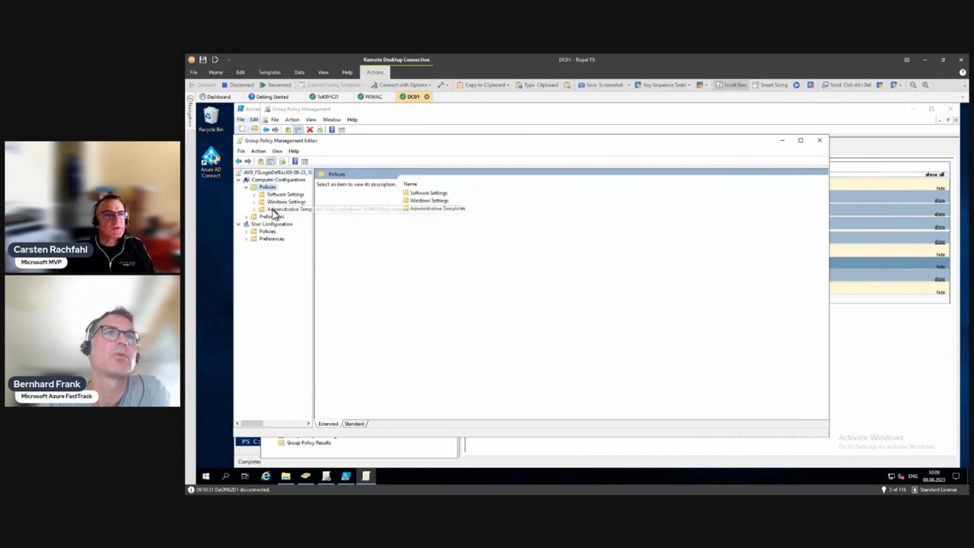
# Navigate to Computer Configuration > Administrative Templates > FSLogix > Profile Containers
pyautogui.click(289, 209)
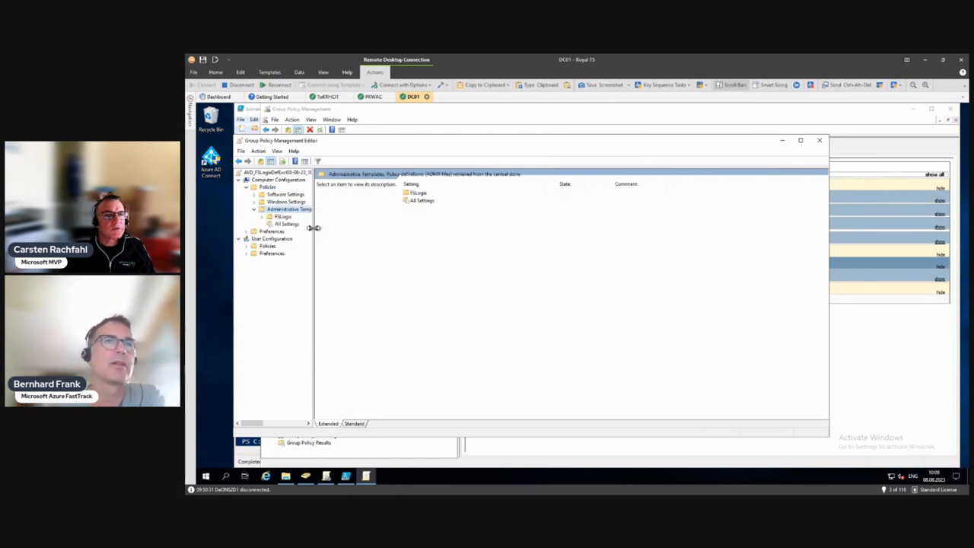
pyautogui.moveTo(312, 228); pyautogui.dragTo(411, 242)
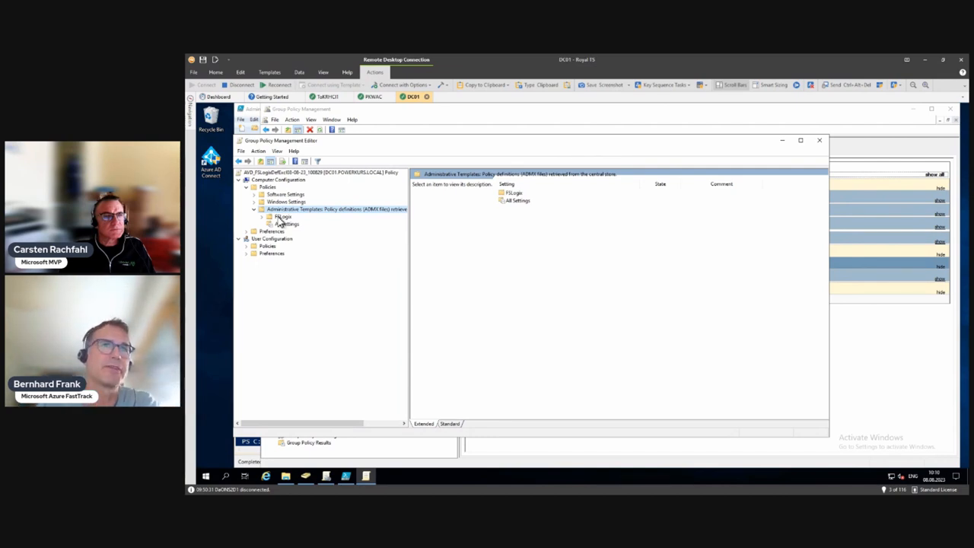
pyautogui.click(284, 216)
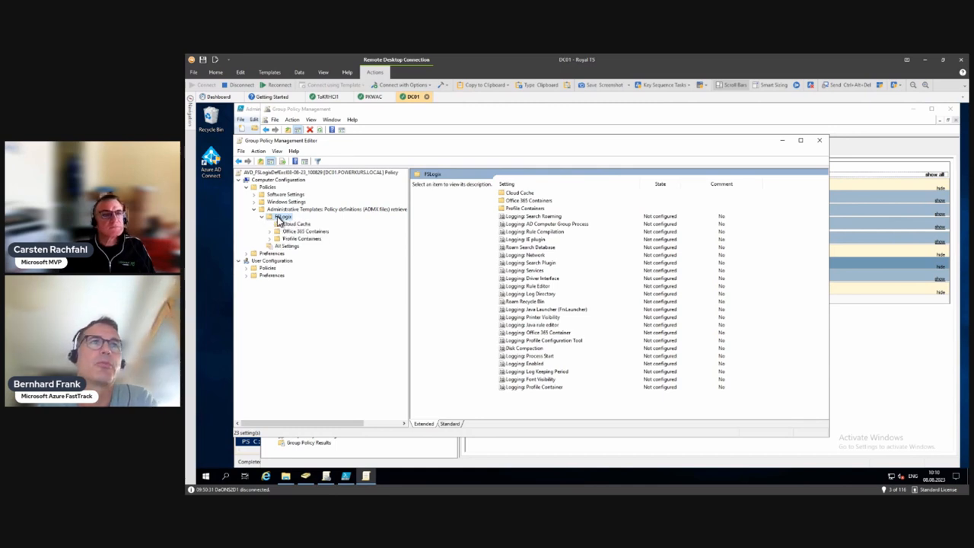
pyautogui.click(302, 238)
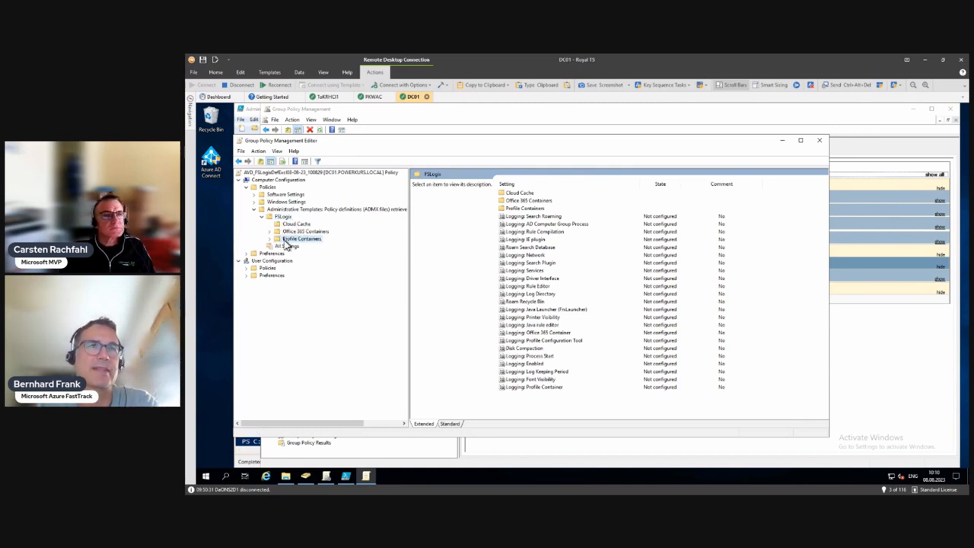
pyautogui.click(301, 239)
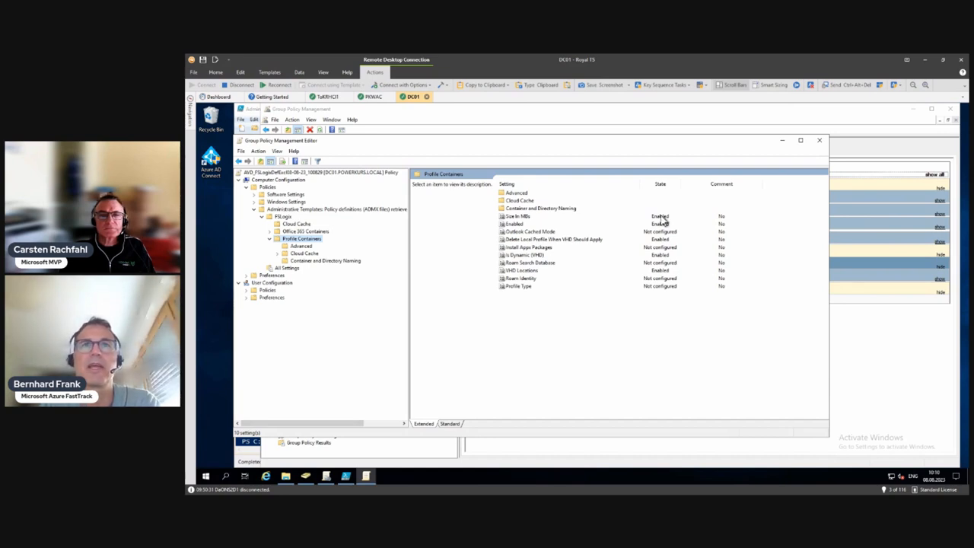
# Review the Enabled, Size in MBs and VHD Locations policy settings
pyautogui.click(515, 222)
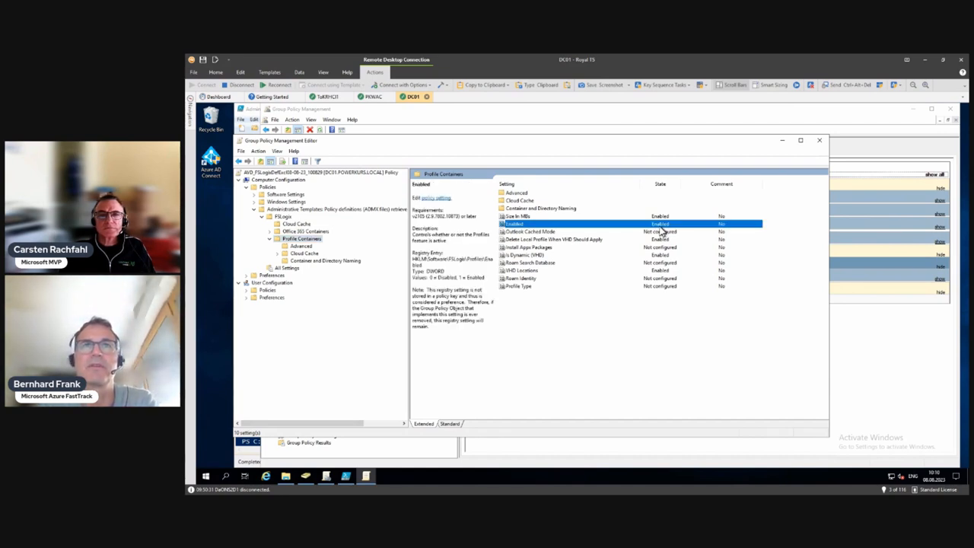
pyautogui.click(518, 217)
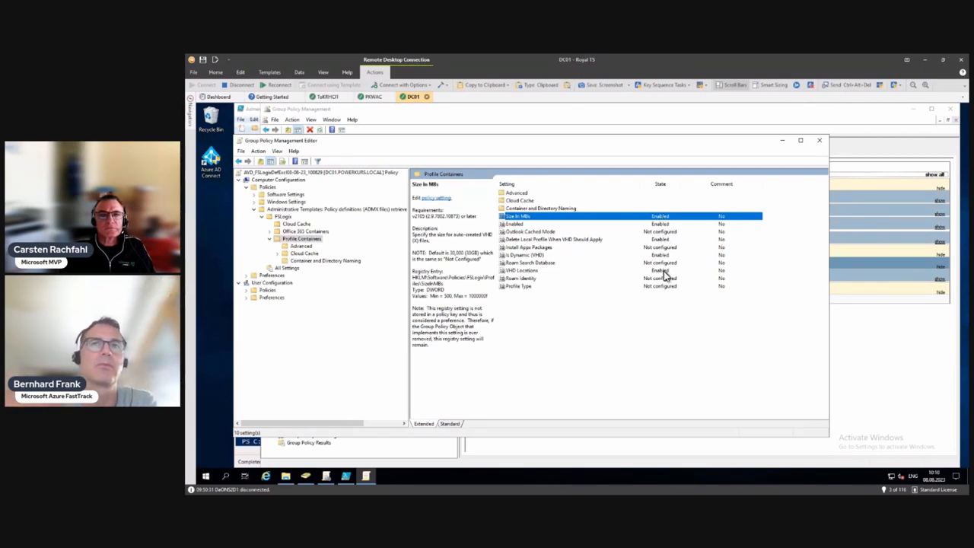
pyautogui.click(521, 271)
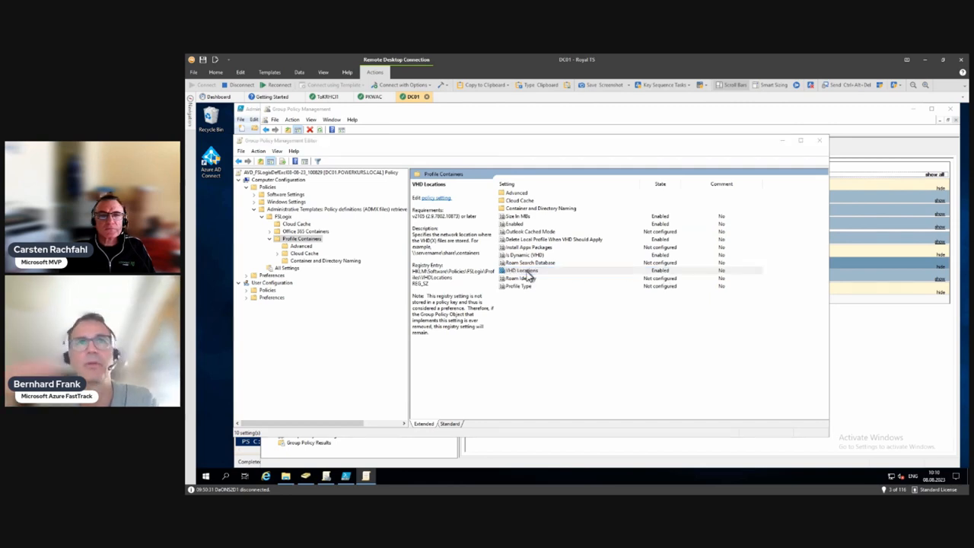
pyautogui.doubleClick(521, 271)
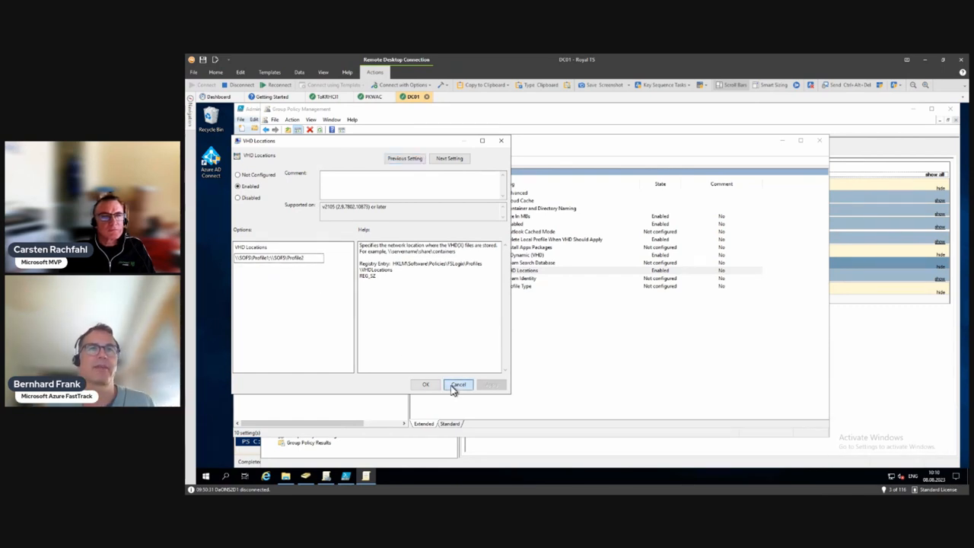
pyautogui.click(458, 383)
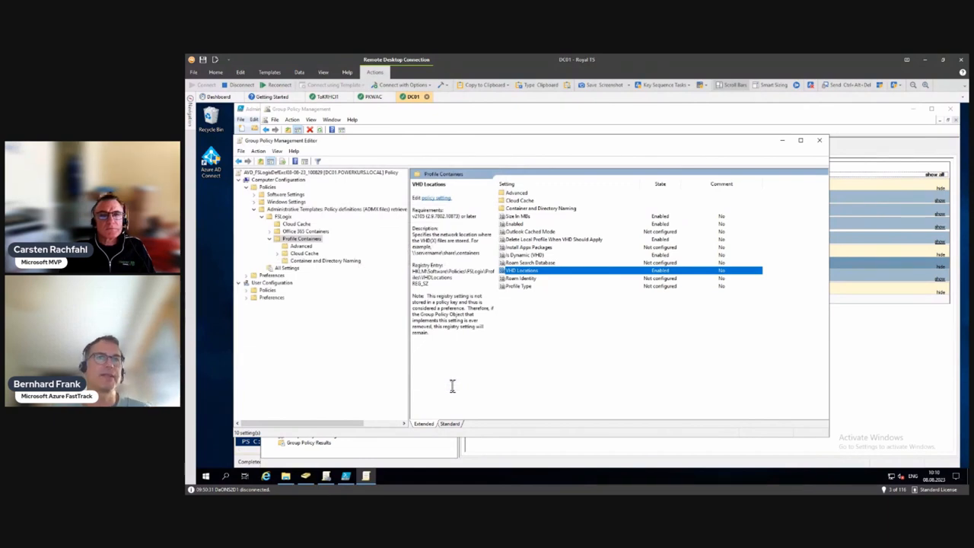
pyautogui.moveTo(508, 357)
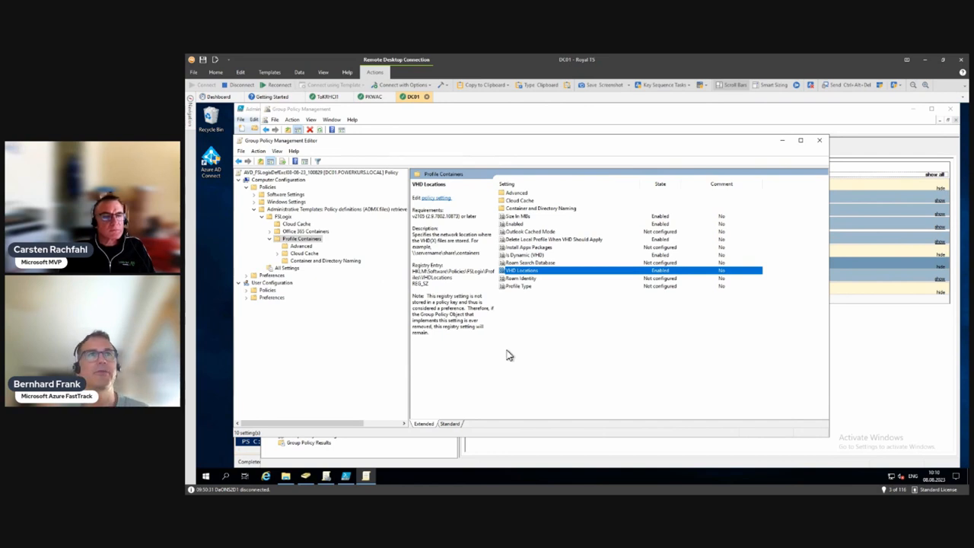
pyautogui.moveTo(307, 237)
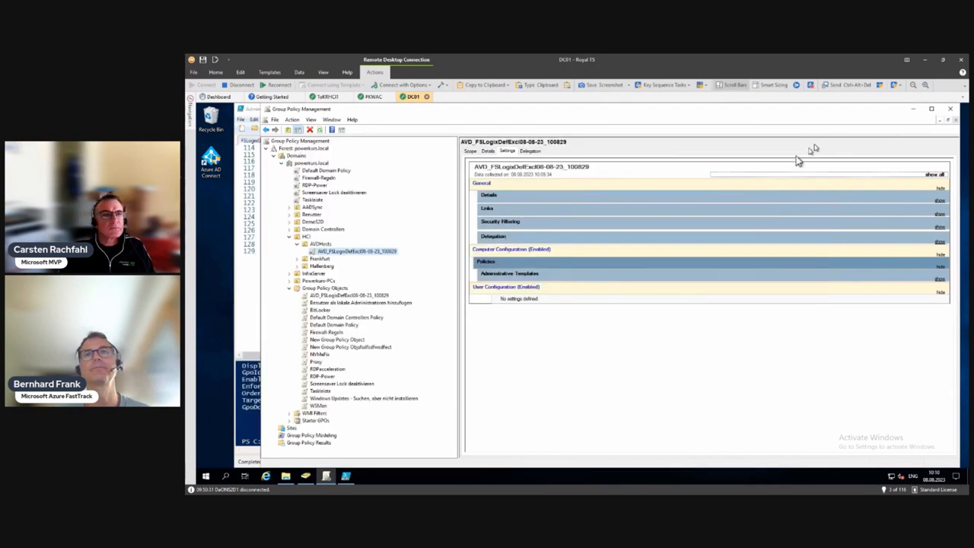
pyautogui.moveTo(341, 341)
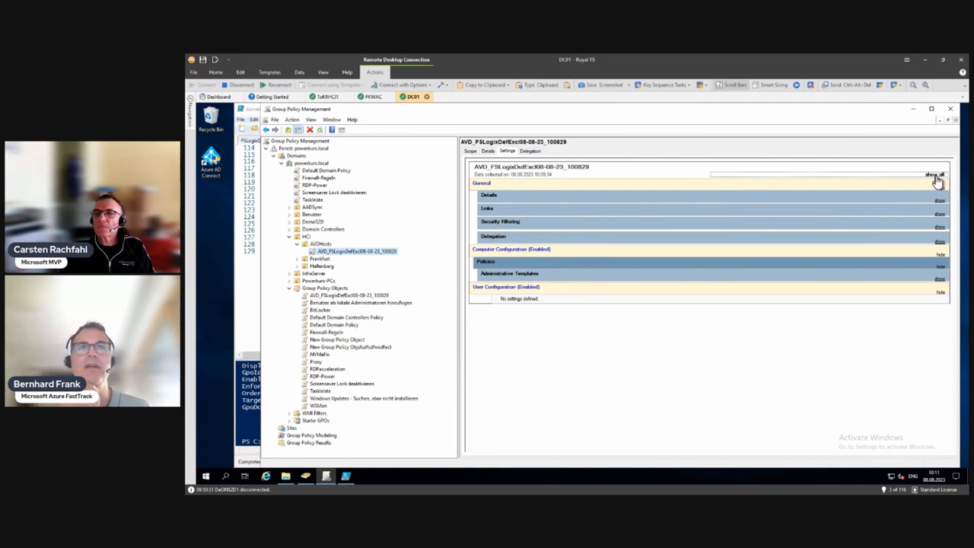
pyautogui.click(935, 175)
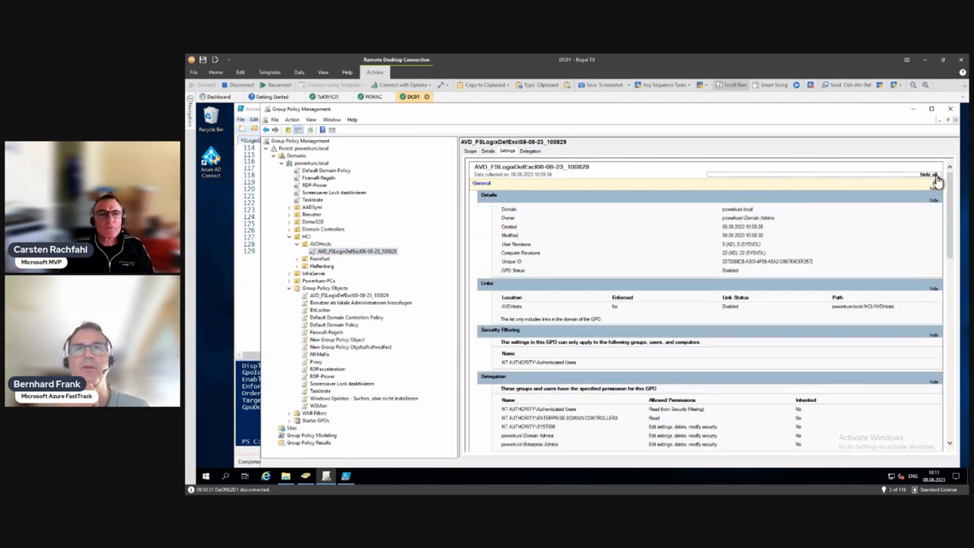
pyautogui.click(931, 173)
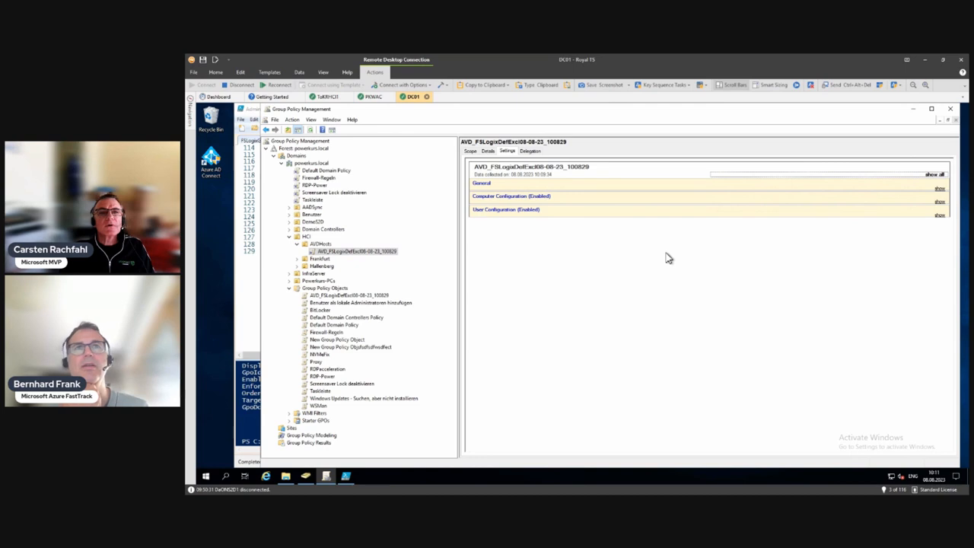
pyautogui.click(487, 150)
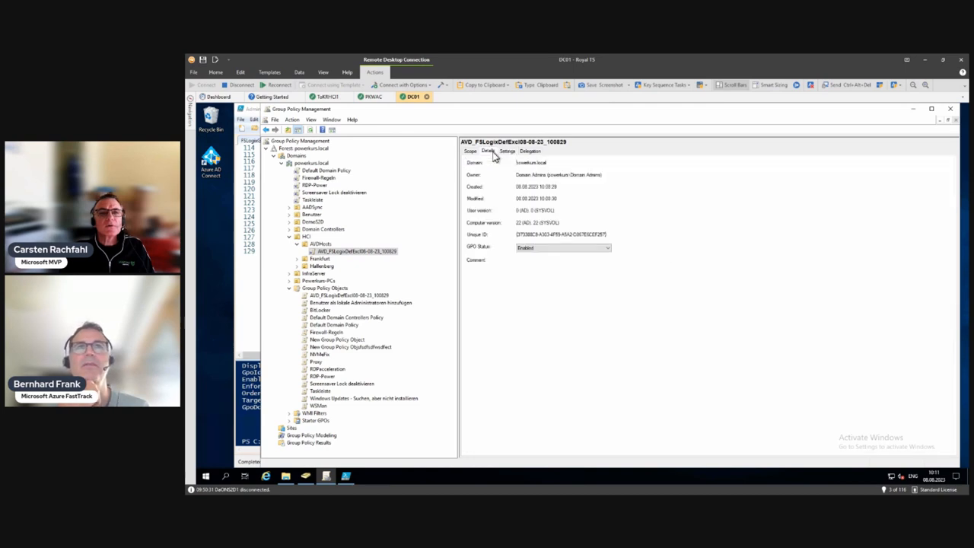
pyautogui.click(509, 150)
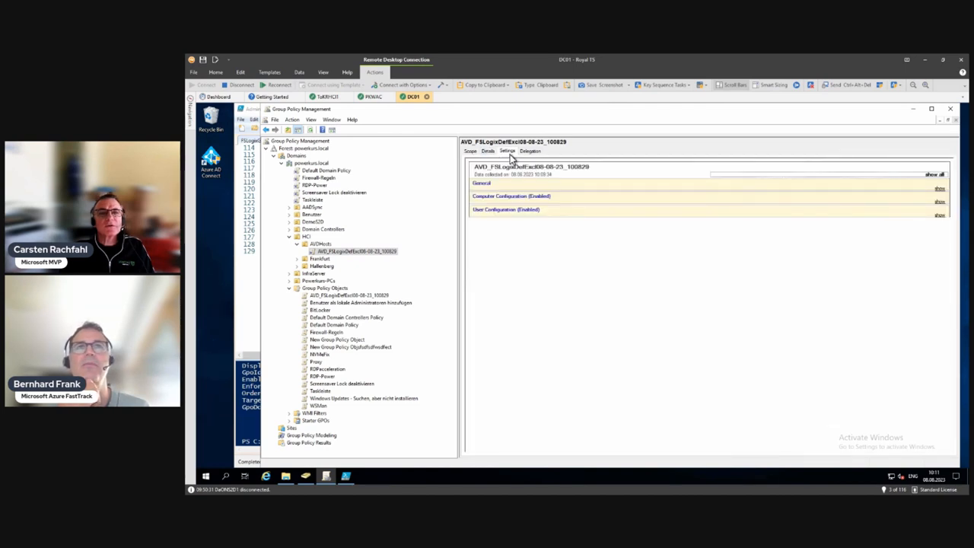
pyautogui.click(353, 251)
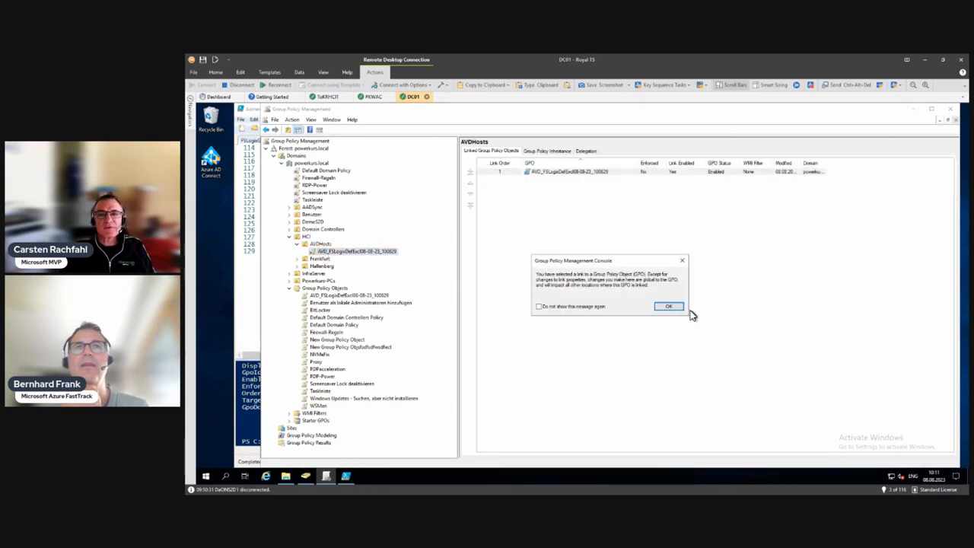
pyautogui.click(668, 306)
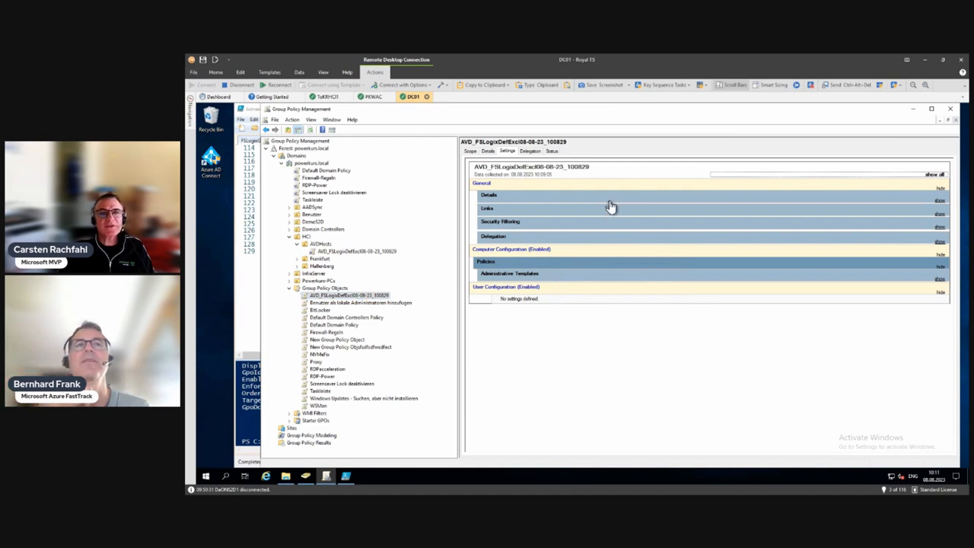
pyautogui.moveTo(500, 177)
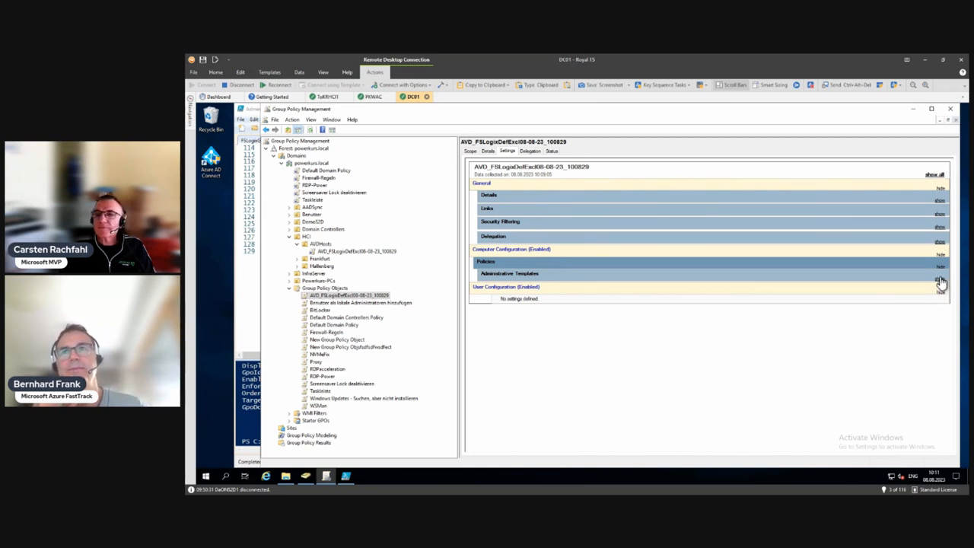
# Expand Administrative Templates and Extra Registry Settings in the report, showing the Defender exclusion paths
pyautogui.click(941, 274)
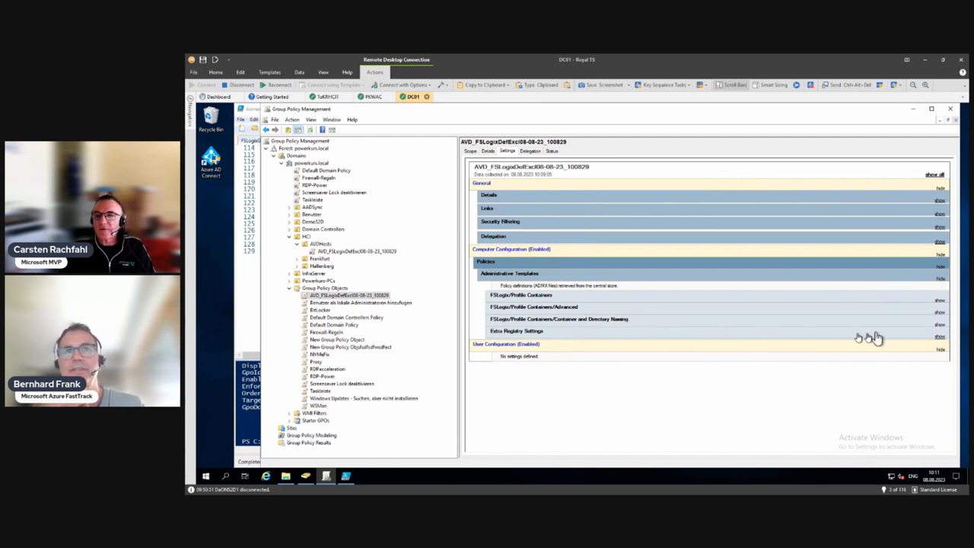
pyautogui.click(941, 331)
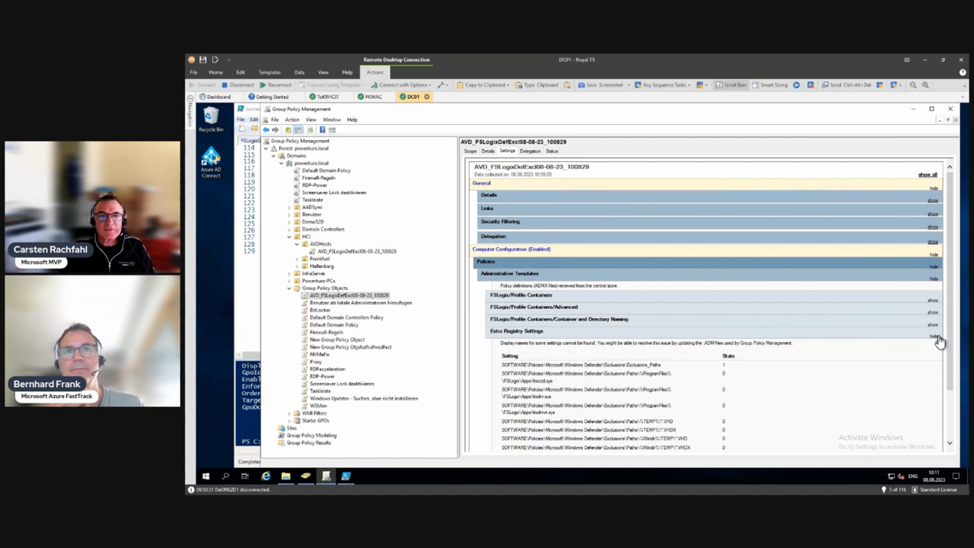
pyautogui.scroll(-3)
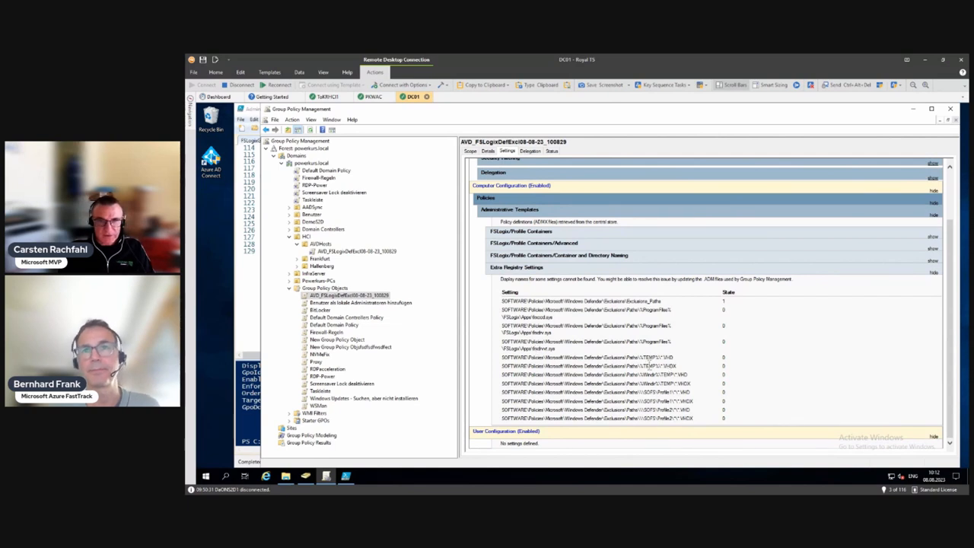
pyautogui.moveTo(673, 384)
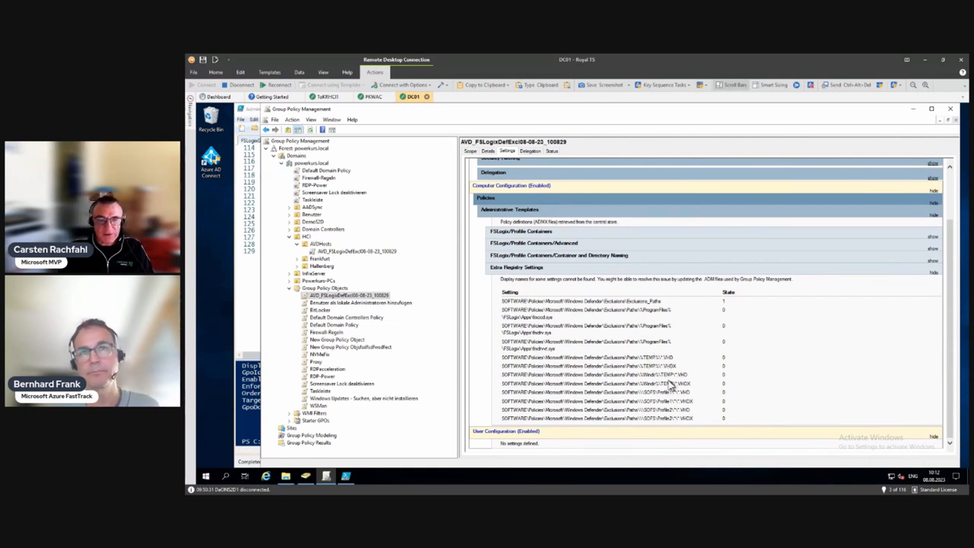
pyautogui.moveTo(670, 402)
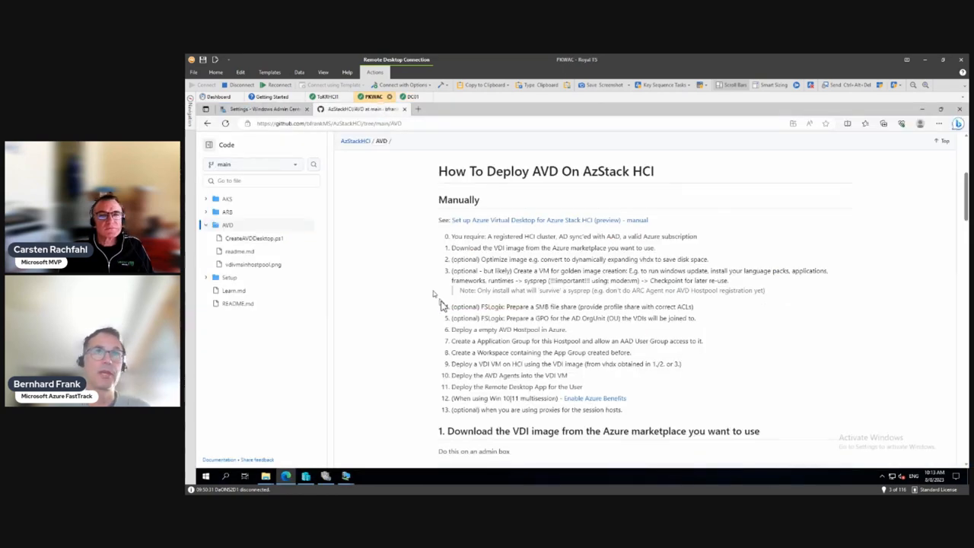
pyautogui.moveTo(469, 333)
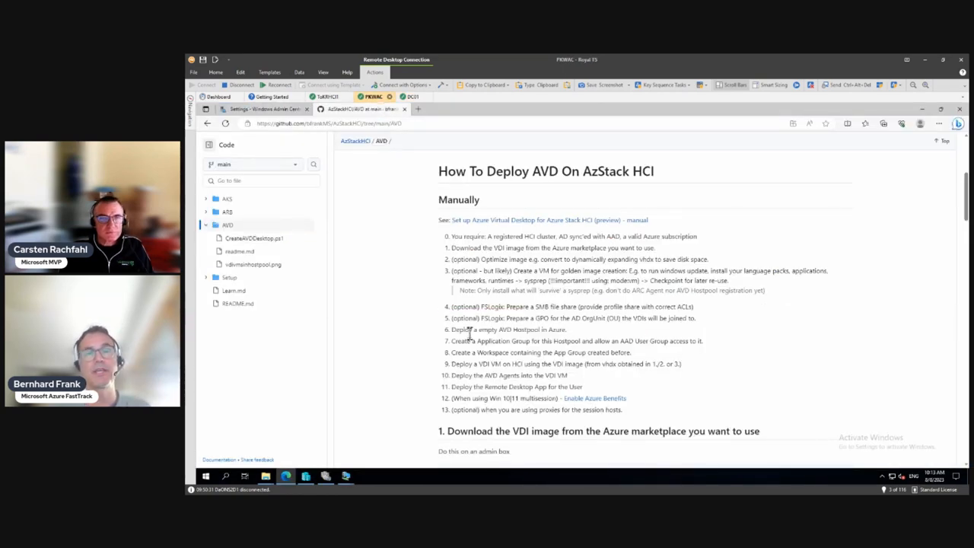